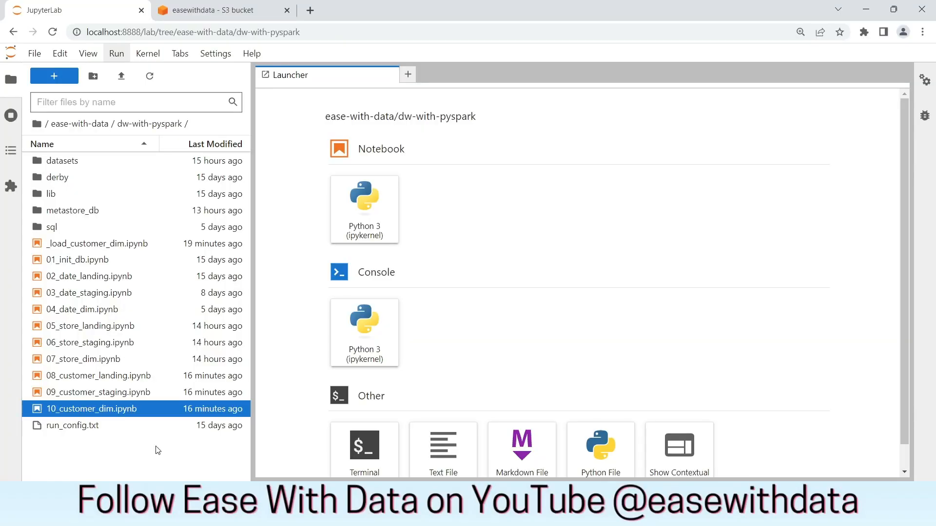
mouse_move(72, 425)
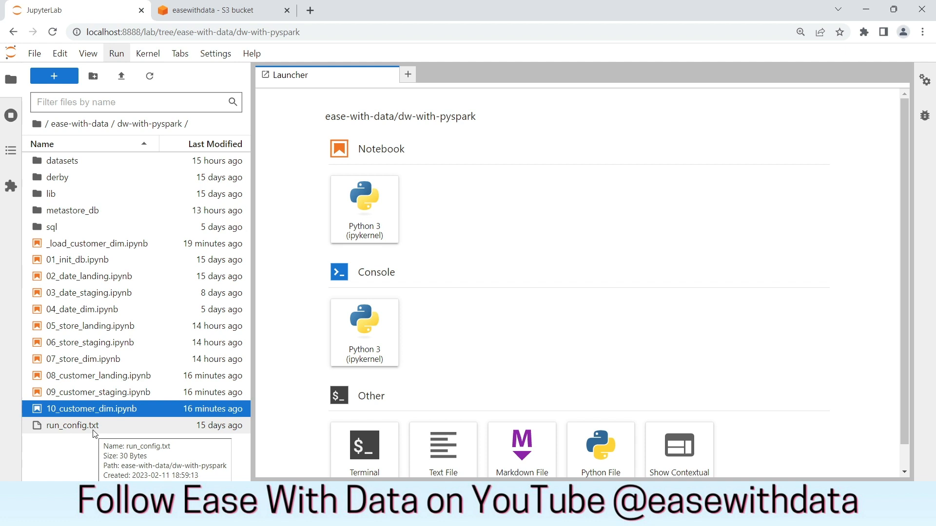
Step: Check the run date in the run configuration and open the datasets Customer folder
double_click(73, 425)
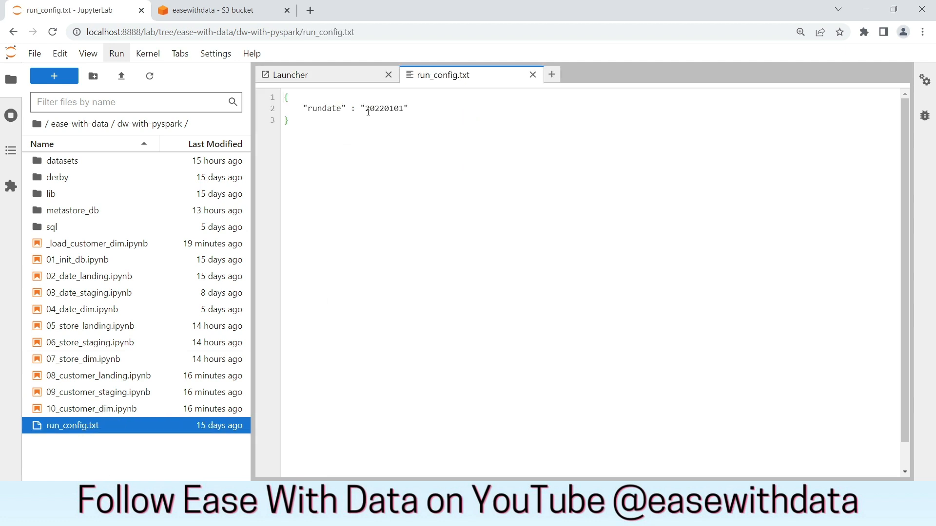
double_click(386, 108)
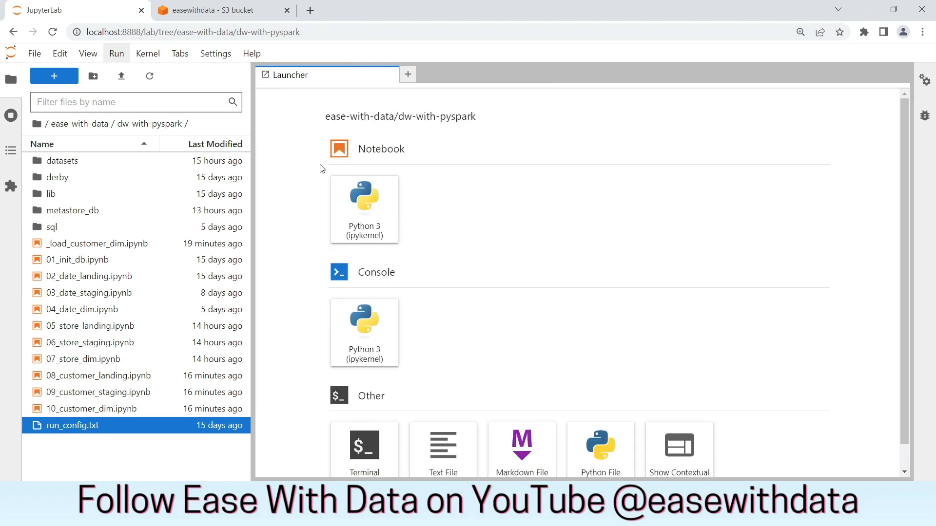
click(62, 160)
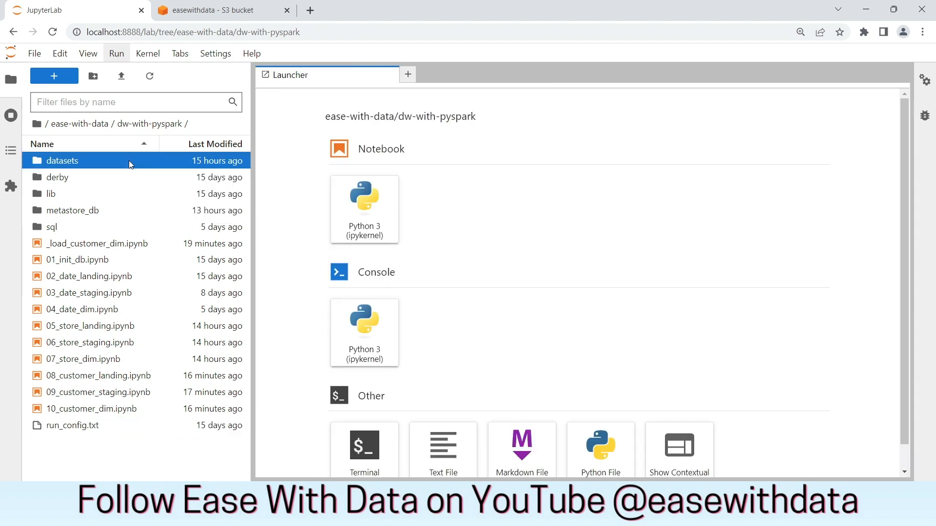
double_click(62, 159)
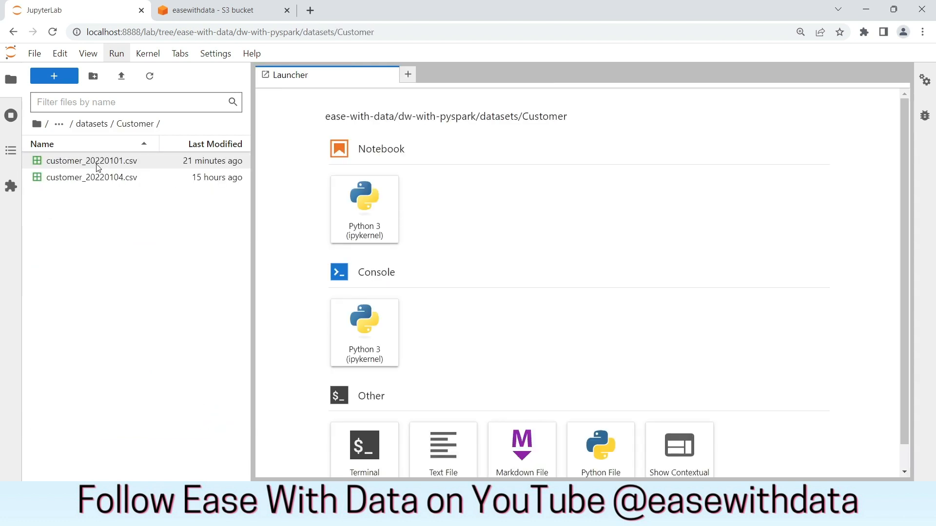
Step: Preview the 18 records of customer_20220101.csv across all columns, then close it
double_click(91, 160)
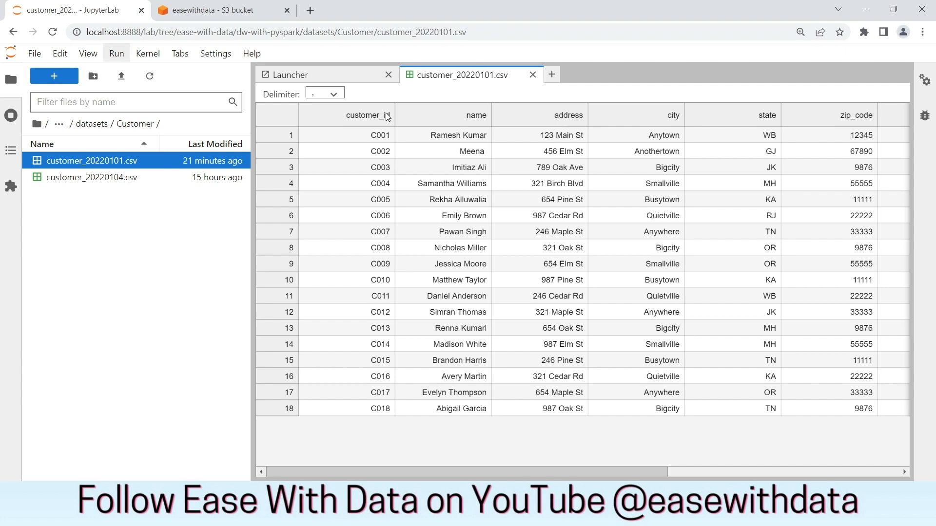
mouse_move(440, 193)
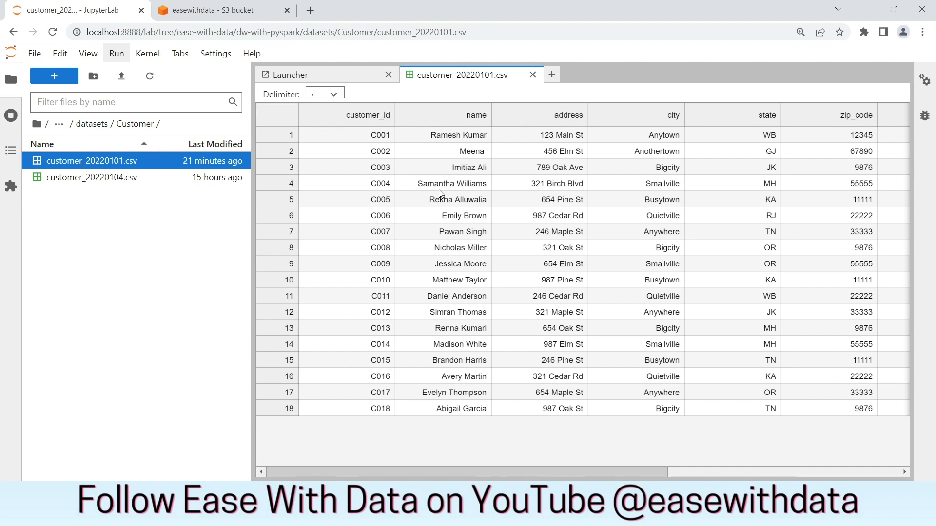
scroll(right, 3)
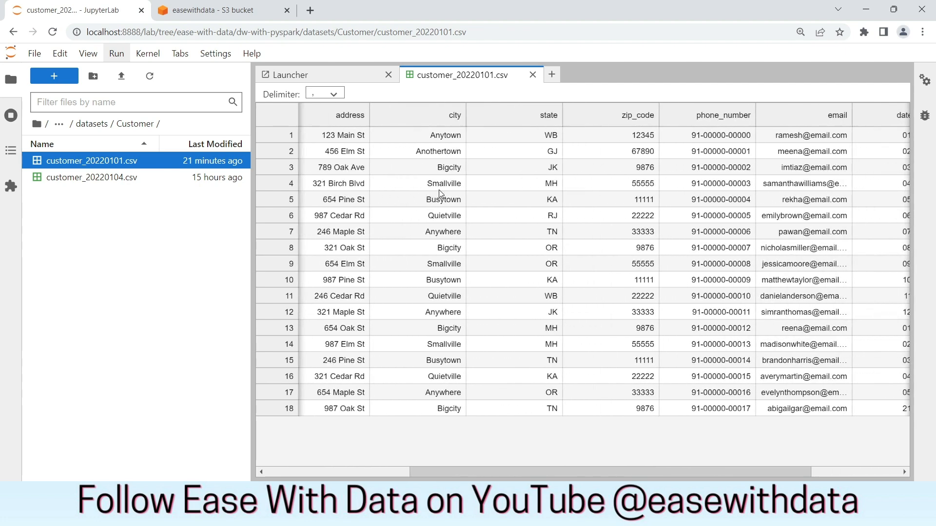
scroll(right, 3)
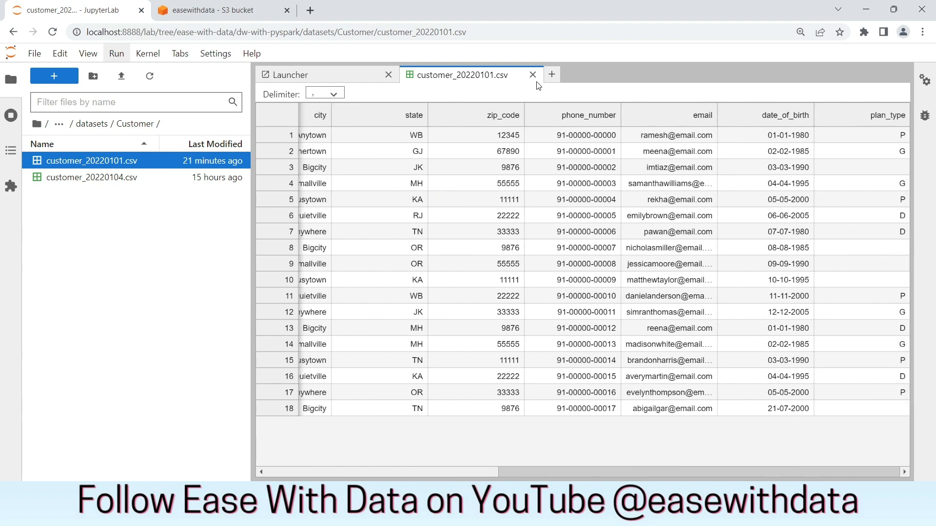
click(219, 10)
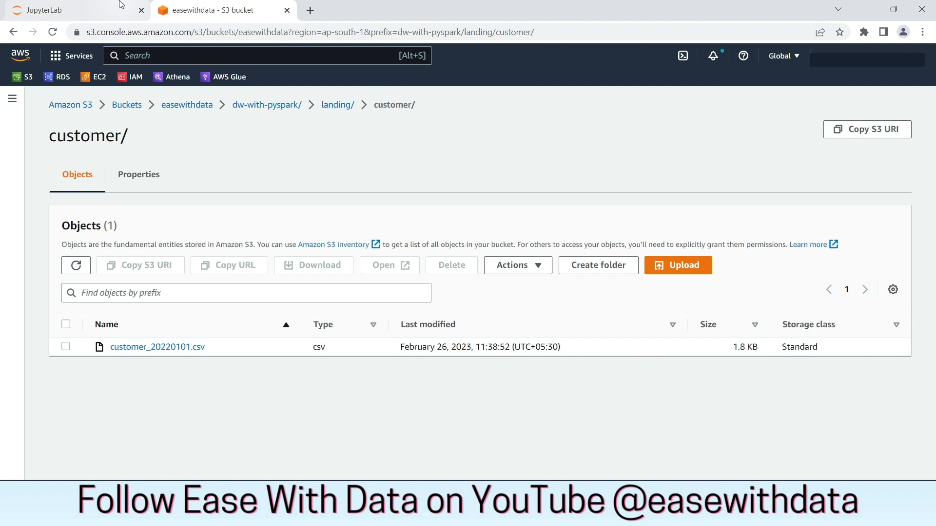
Step: Back in JupyterLab, open the 08_customer_landing.ipynb notebook
click(66, 10)
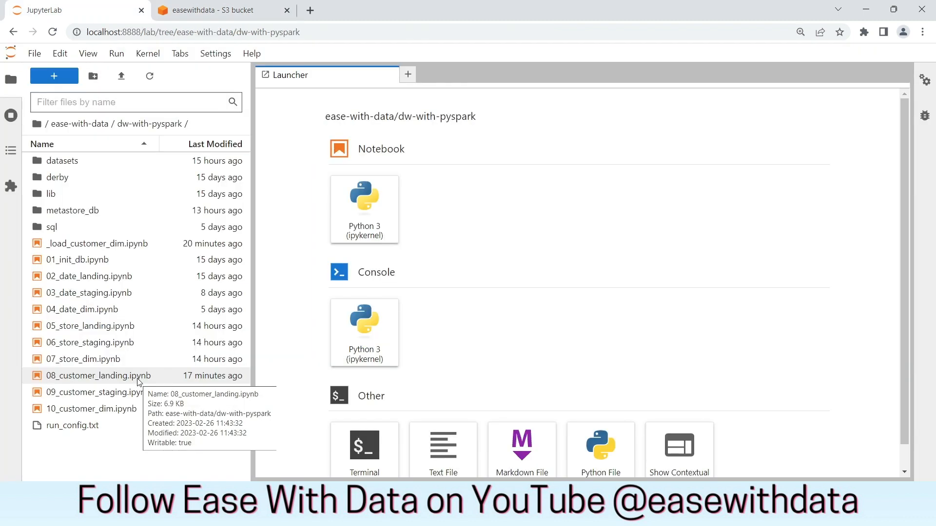
mouse_move(129, 381)
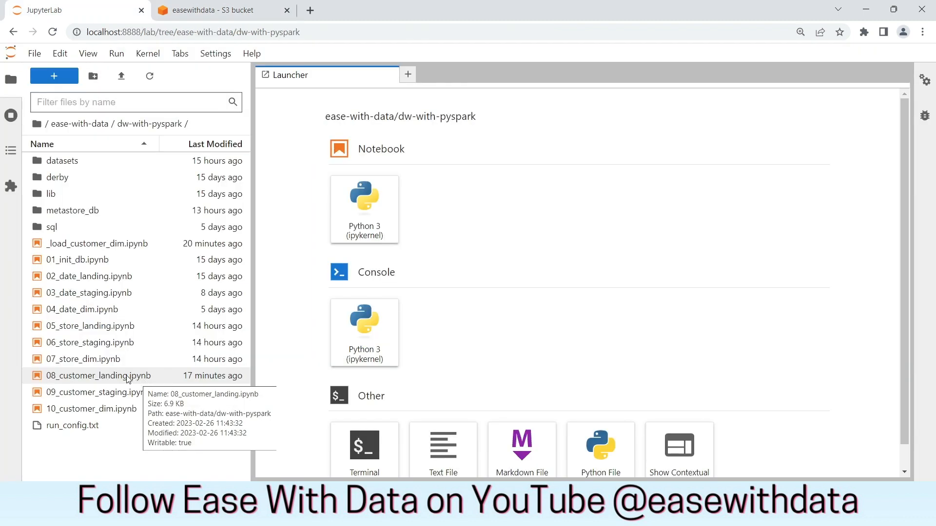
click(98, 392)
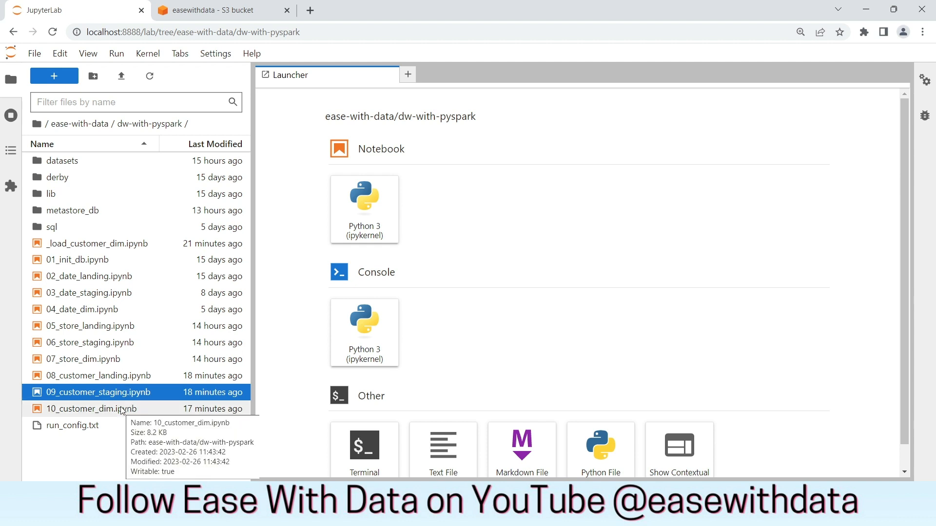
double_click(97, 375)
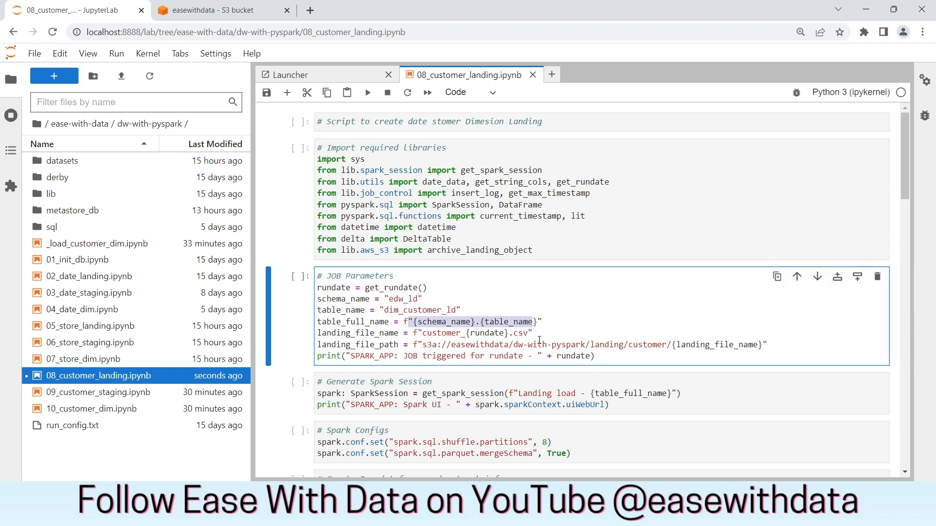
Step: Review the landing notebook from the S3 landing file path through the archive cell
double_click(471, 333)
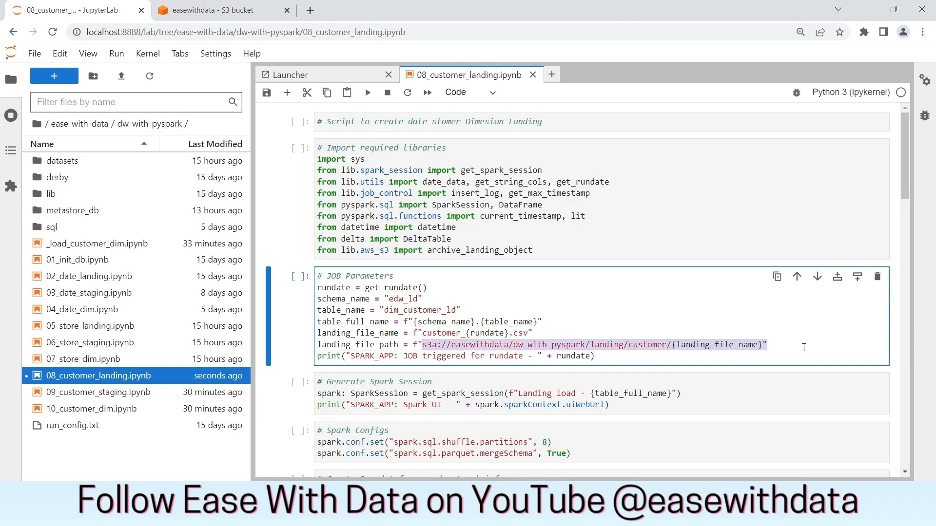
scroll(down, 3)
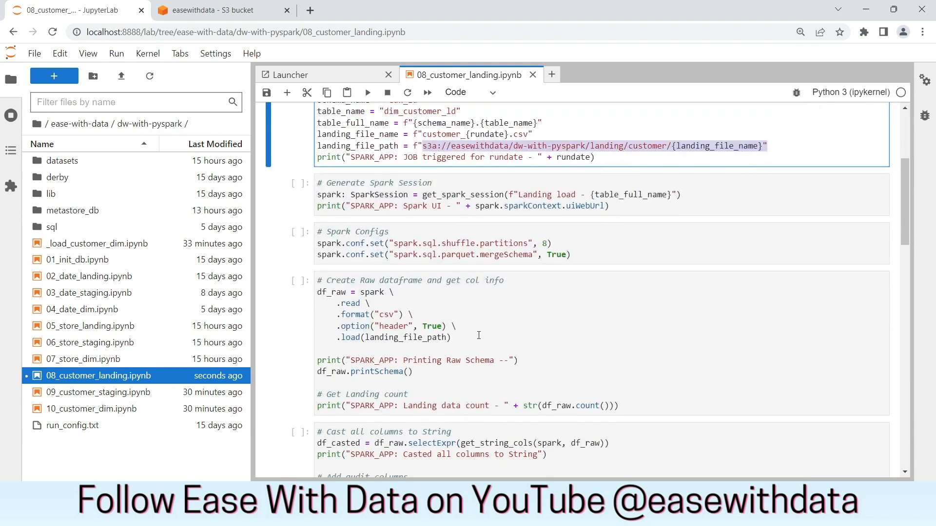
click(453, 338)
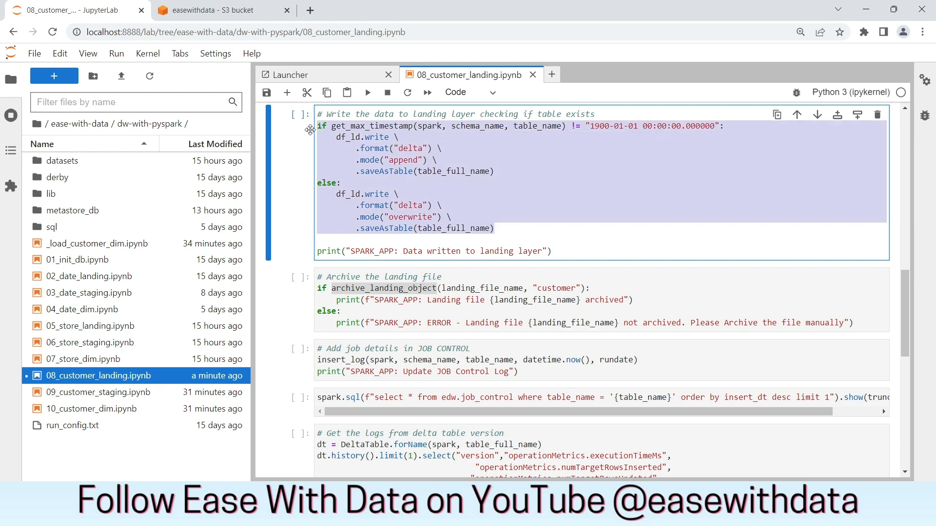
click(382, 288)
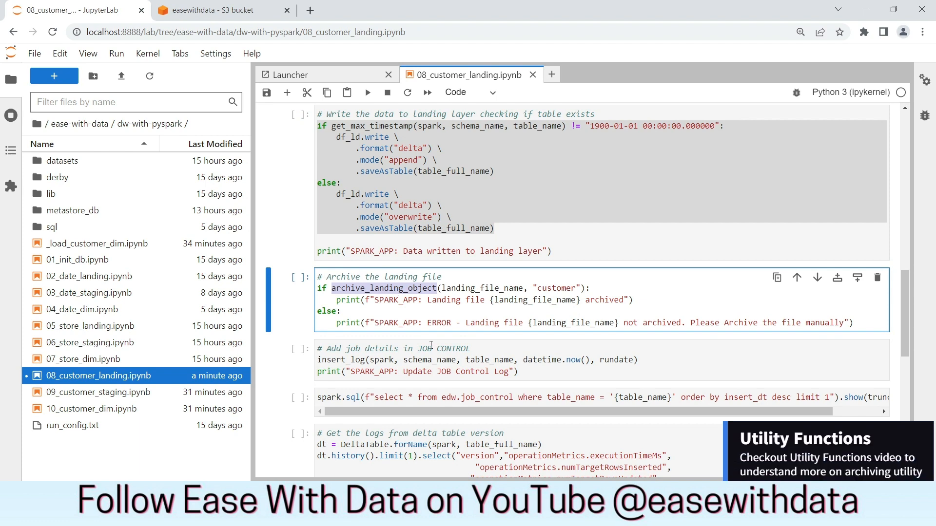
scroll(down, 3)
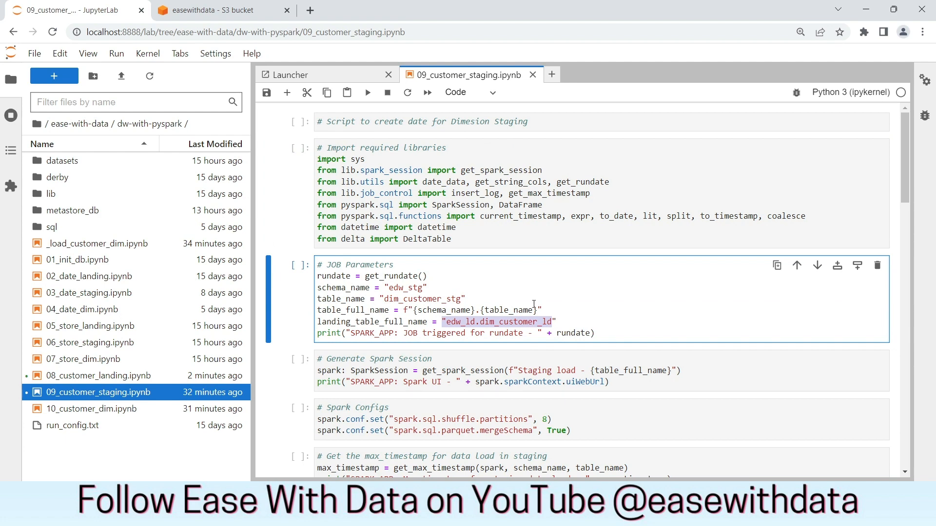
Step: Walk through 09_customer_staging's de-dupe and formatting cells, highlighting the first_name split expression
scroll(down, 3)
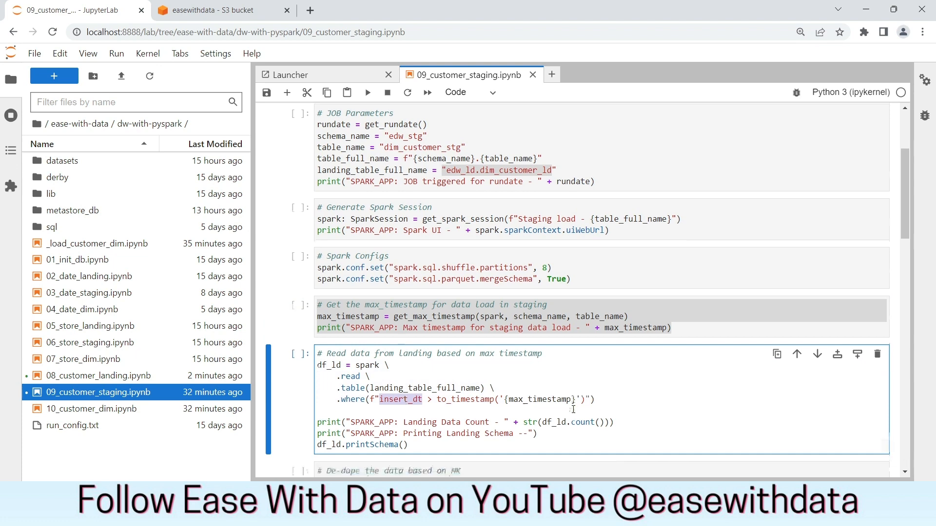
scroll(down, 3)
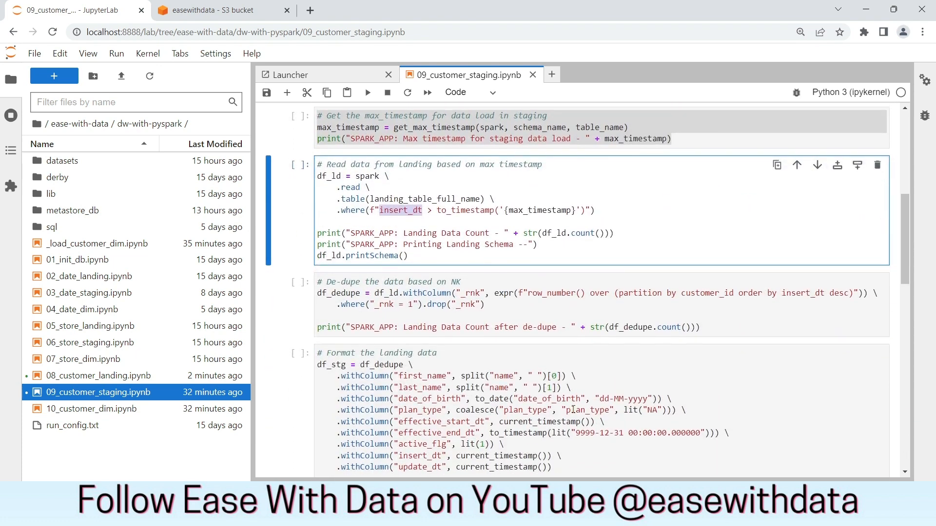
scroll(down, 3)
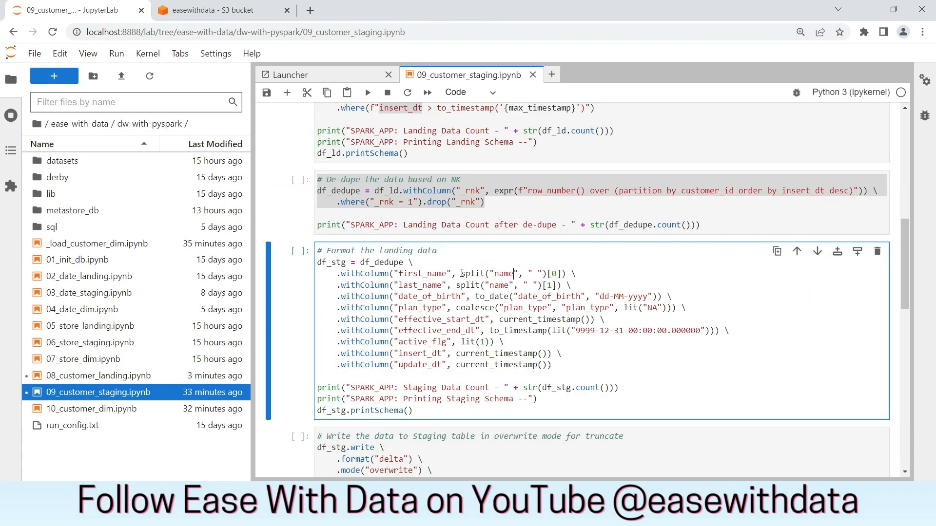
double_click(503, 273)
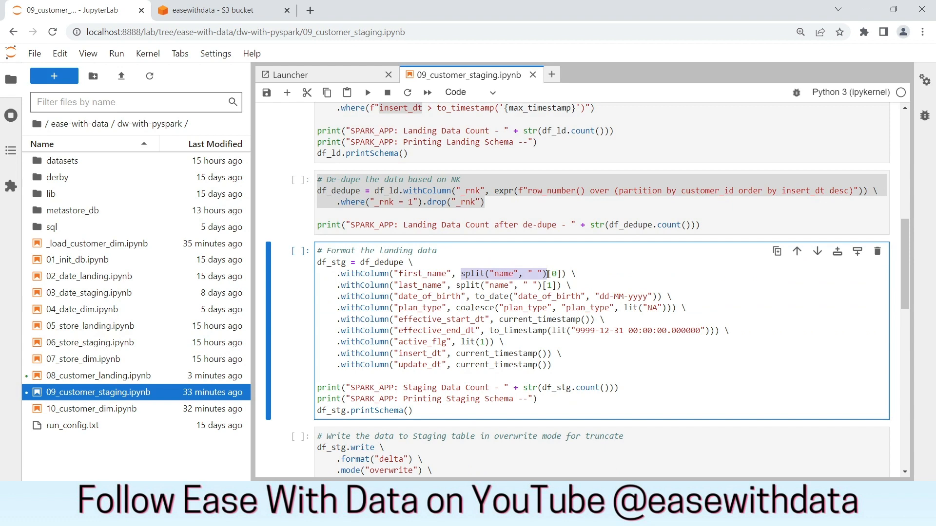
mouse_move(508, 274)
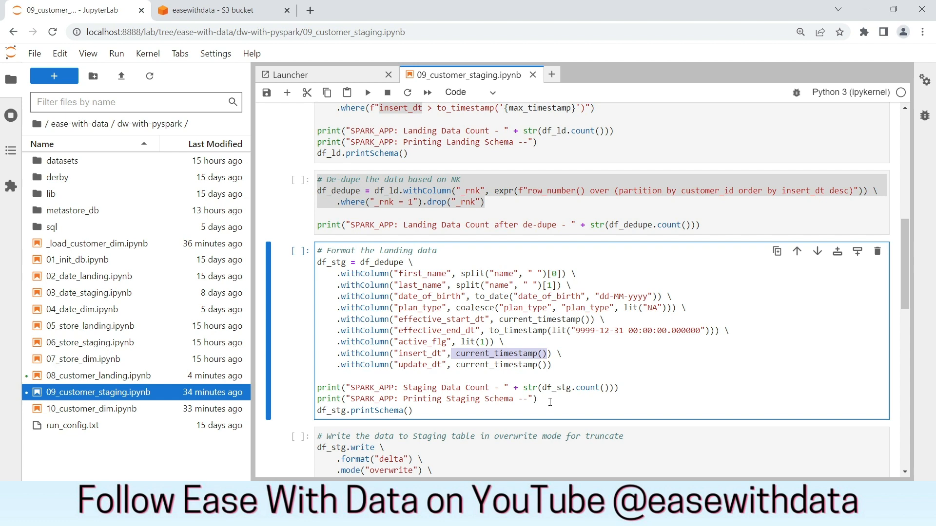
scroll(down, 3)
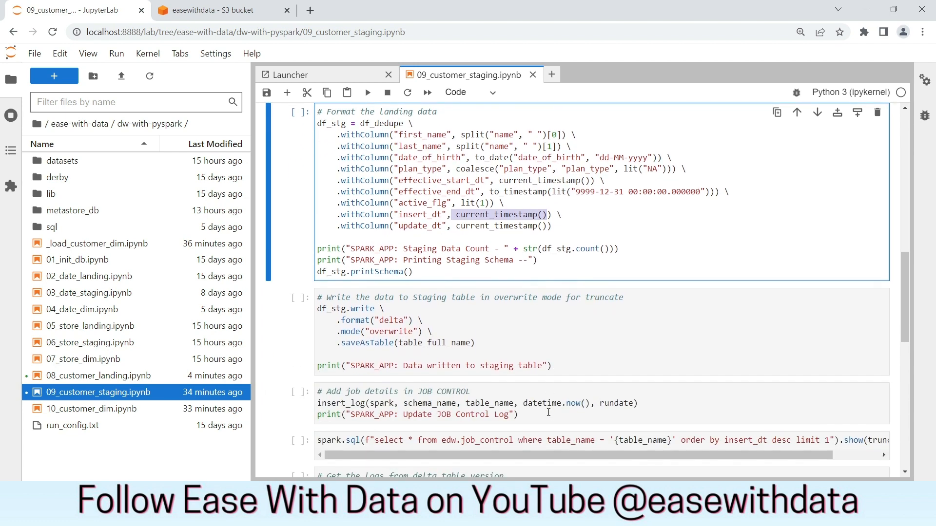
click(394, 319)
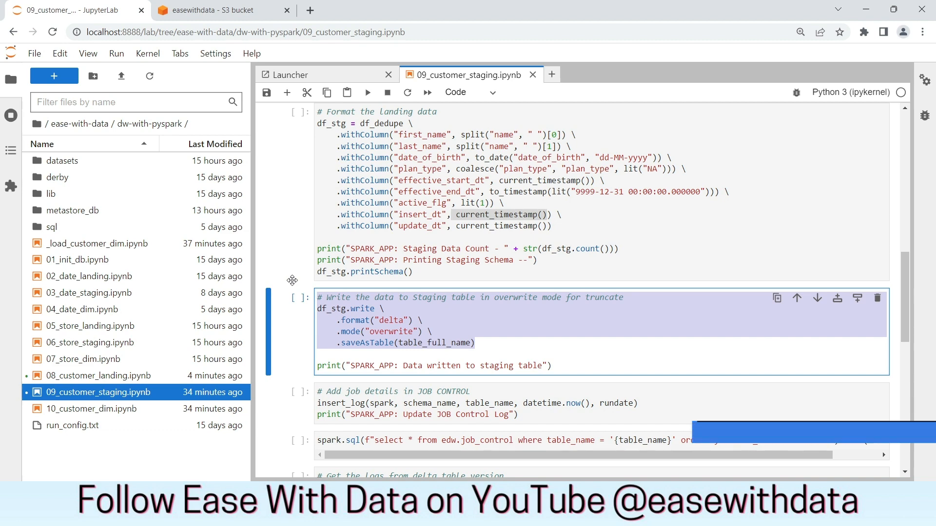
scroll(down, 3)
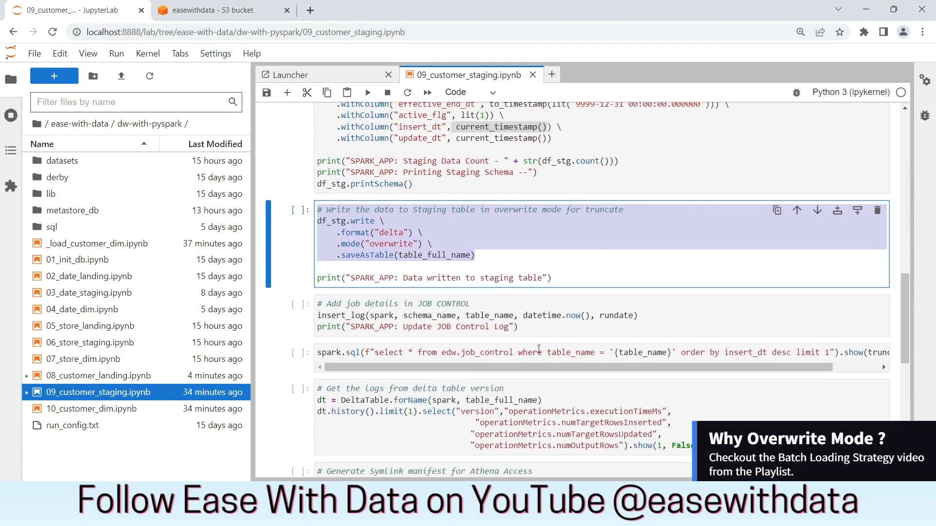
scroll(down, 3)
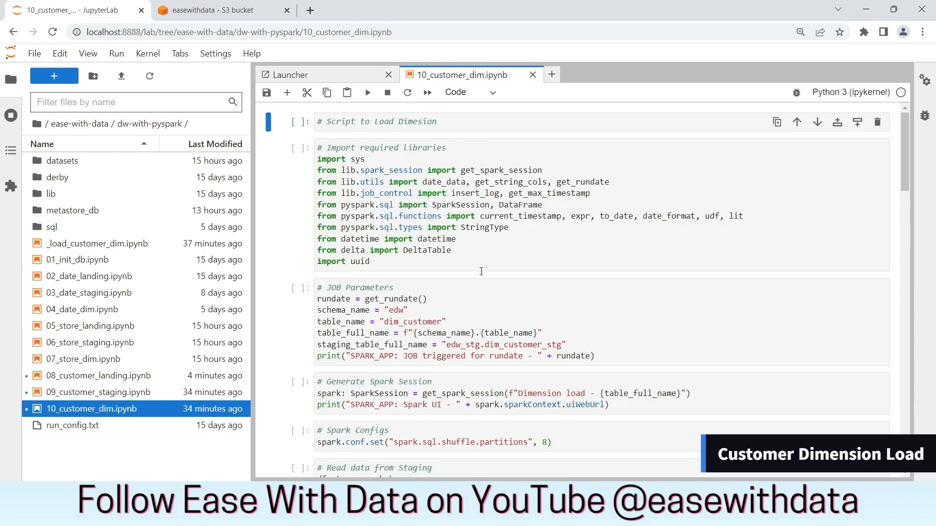
scroll(down, 3)
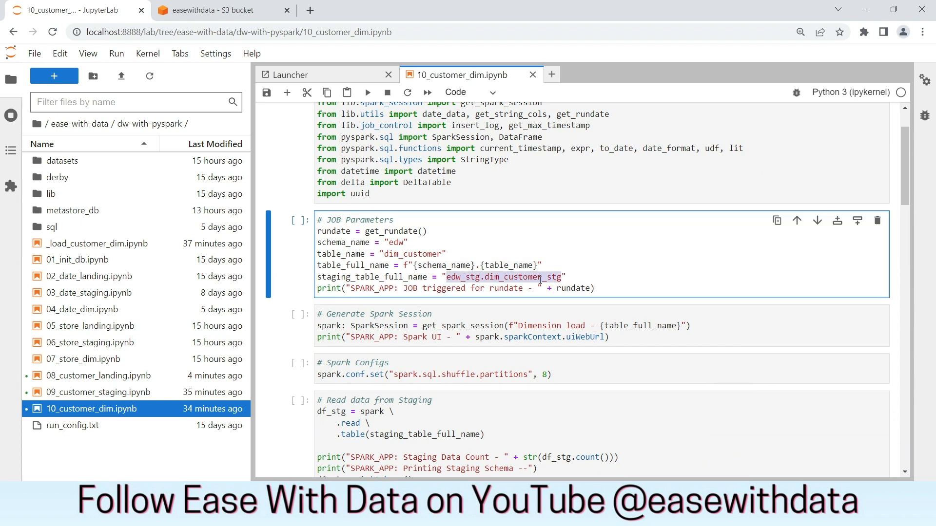
scroll(down, 3)
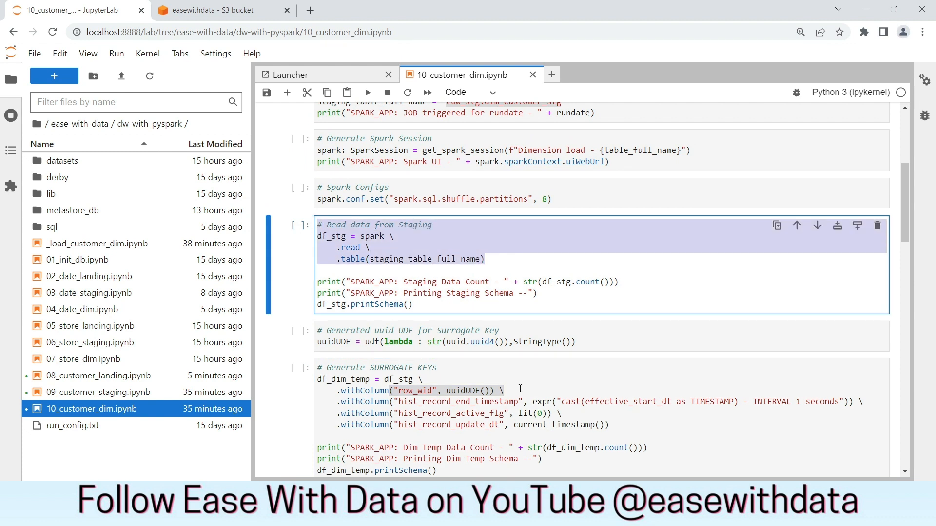
click(471, 388)
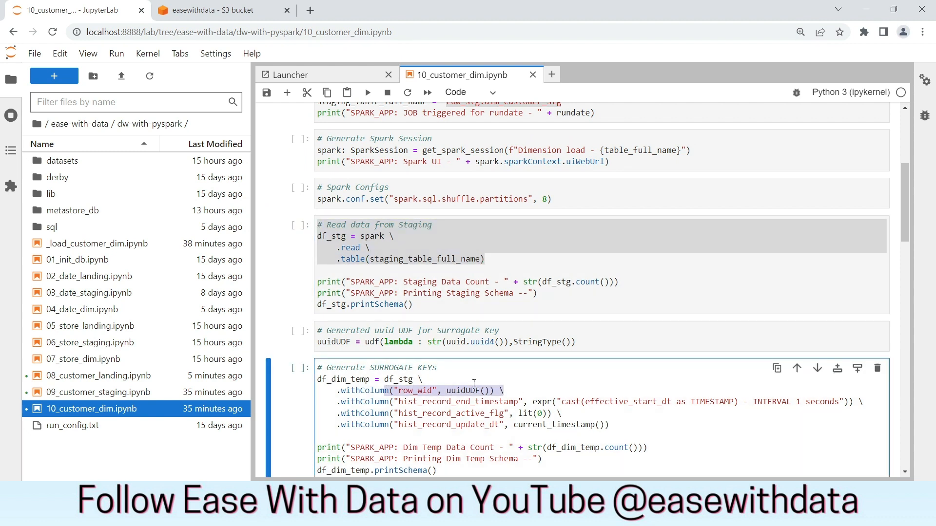
double_click(462, 391)
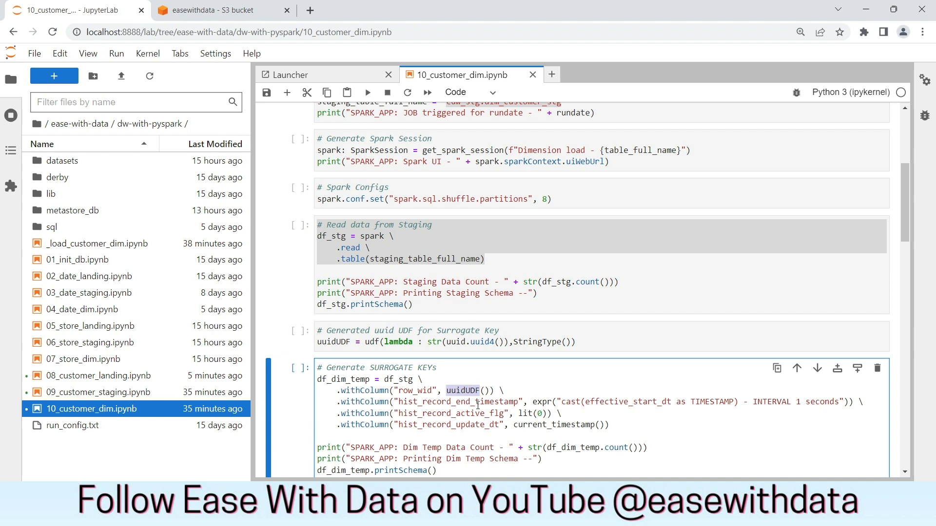
scroll(down, 3)
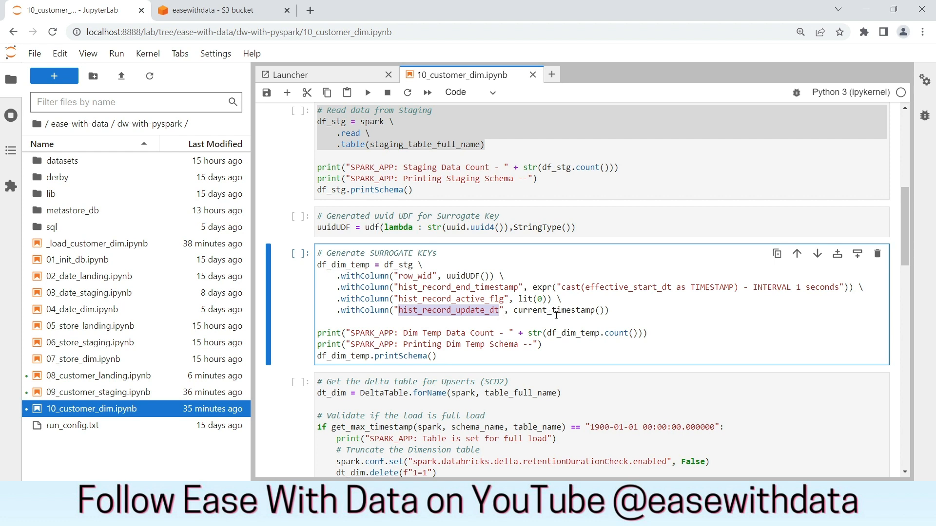
mouse_move(563, 318)
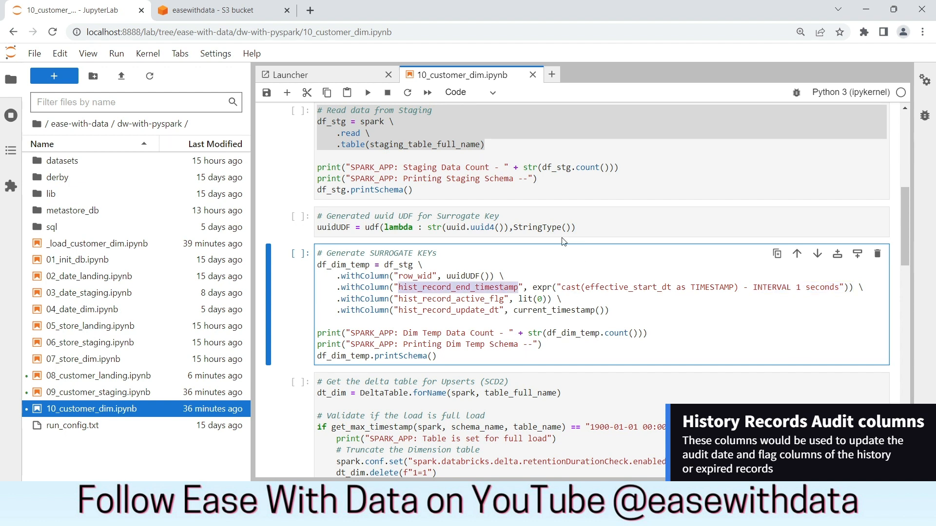
double_click(452, 299)
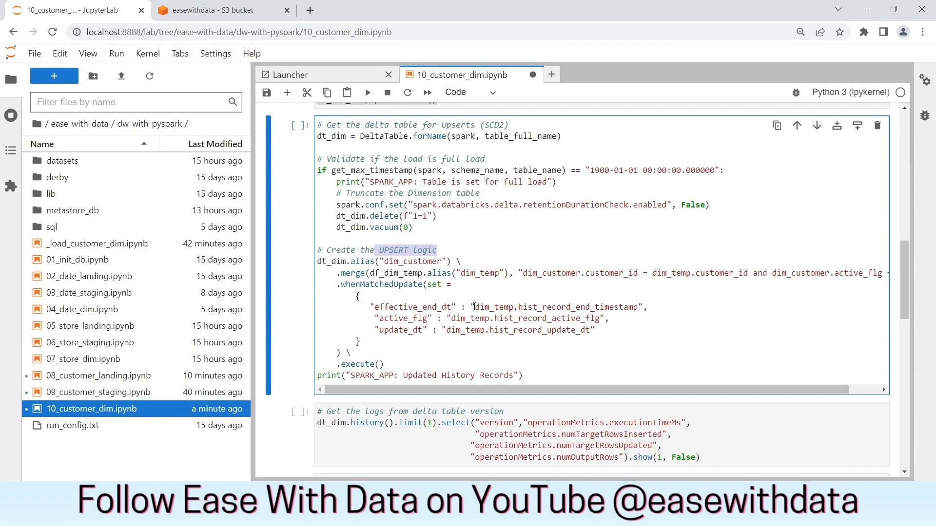
mouse_move(540, 305)
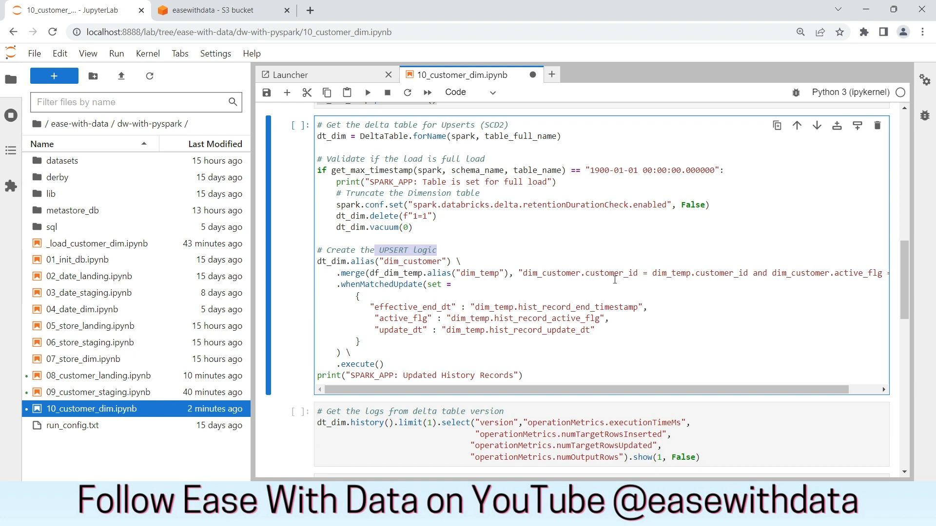
double_click(611, 273)
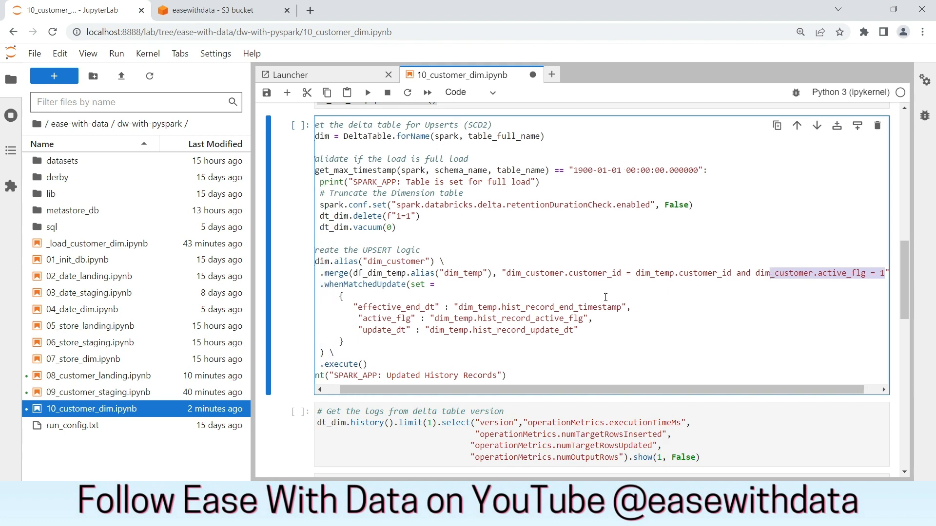
double_click(397, 306)
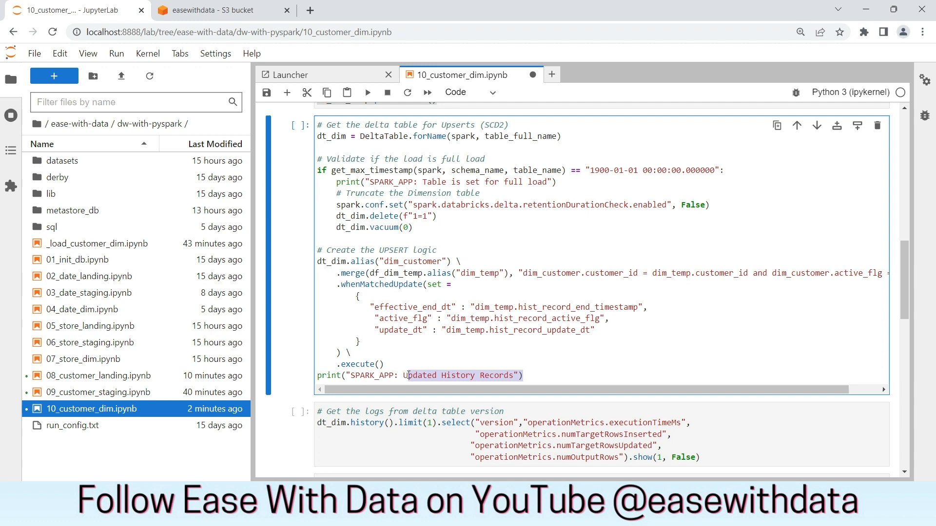
scroll(down, 3)
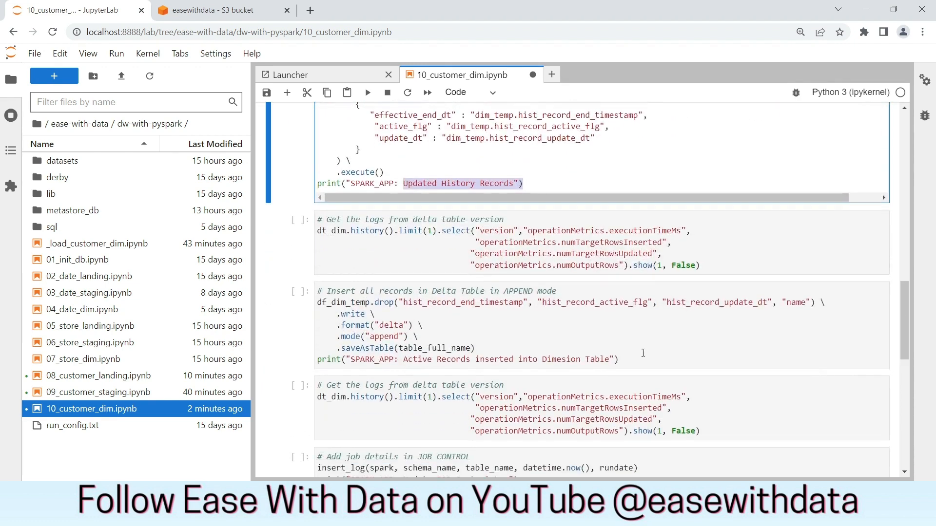
Step: Review the append-mode insert code and the job-control logging cells of 10_customer_dim
click(522, 334)
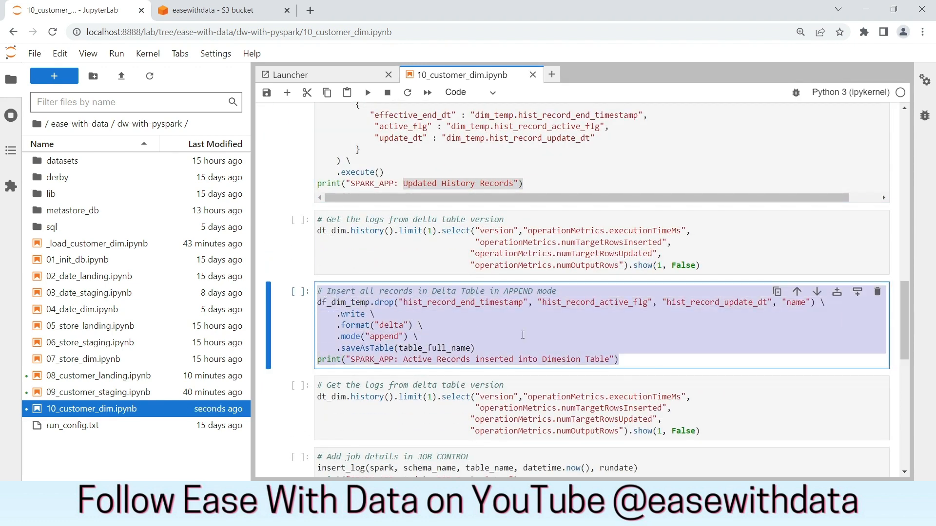
mouse_move(598, 349)
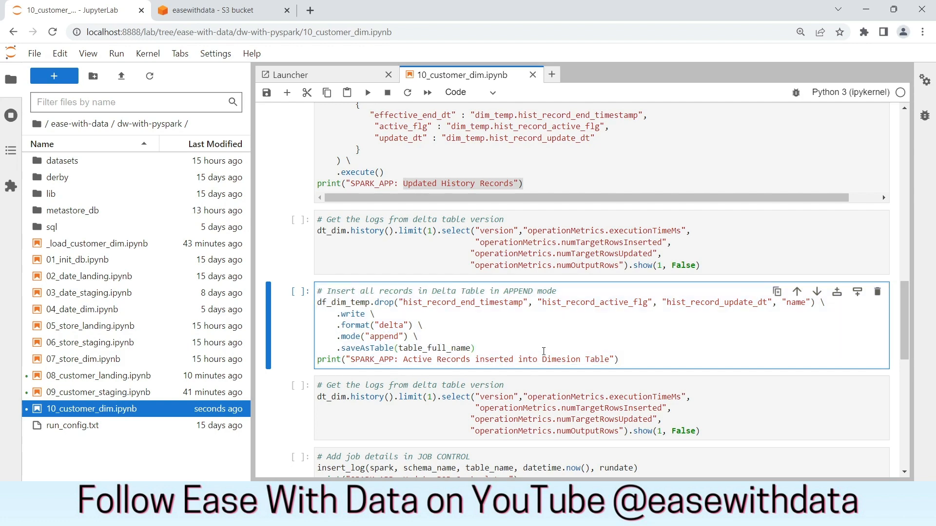
scroll(down, 3)
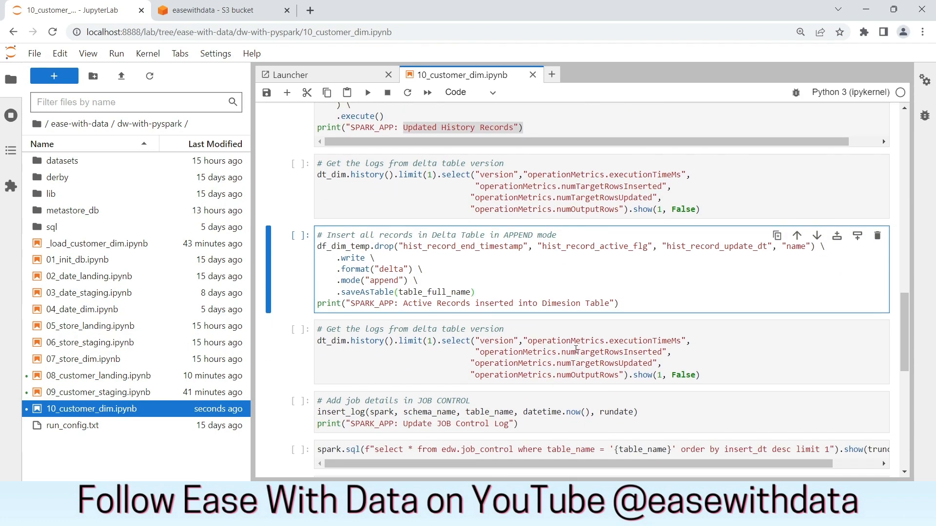
scroll(down, 3)
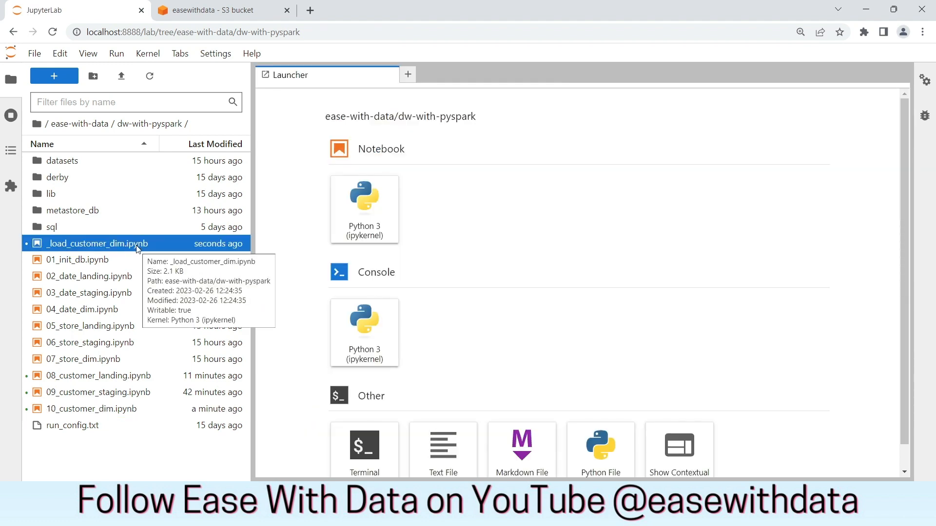
Step: Open _load_customer_dim.ipynb and run the landing and staging loads, logging 18 rows each
double_click(96, 243)
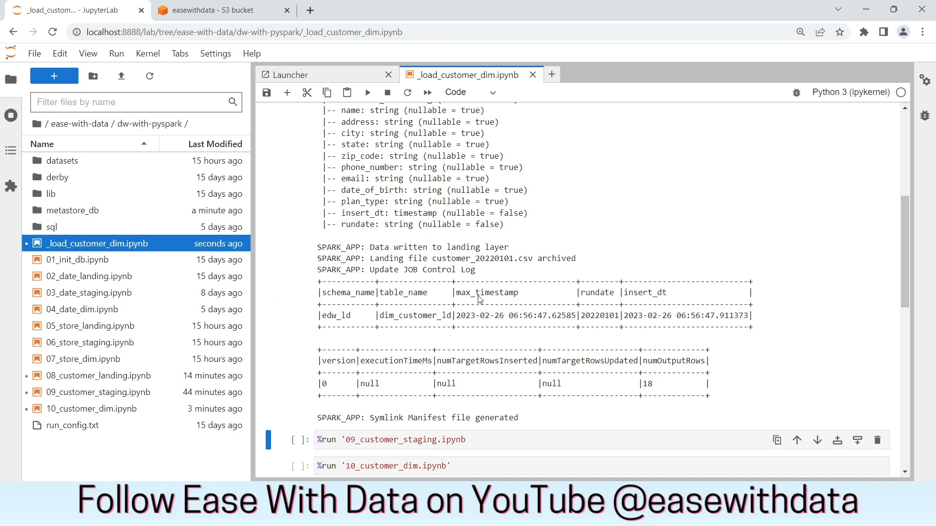
mouse_move(580, 266)
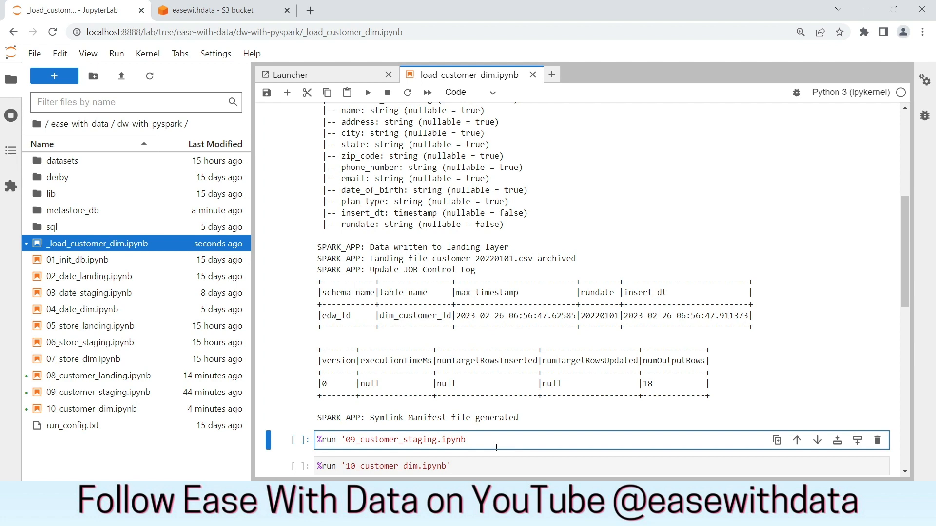
key(shift+enter)
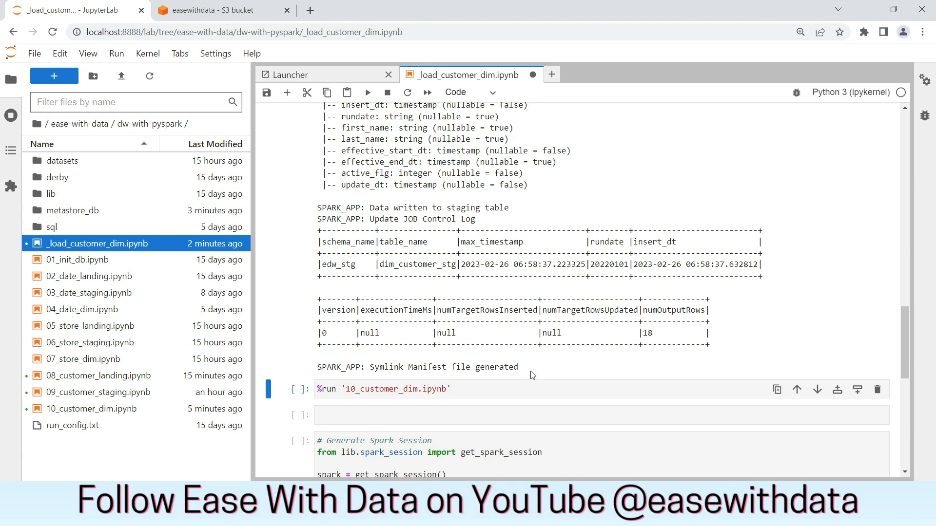
Step: Run the %run '10_customer_dim.ipynb' cell, inserting 18 active records into edw.dim_customer
double_click(443, 366)
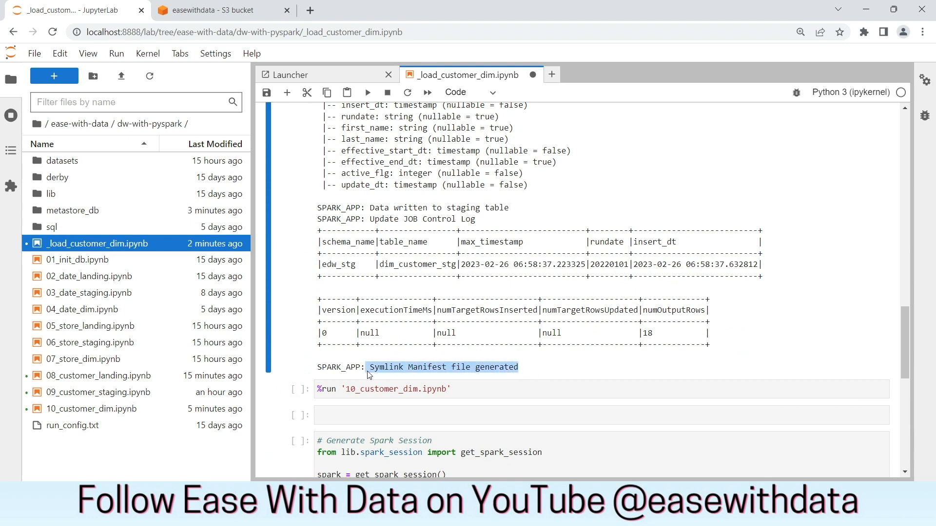
click(417, 389)
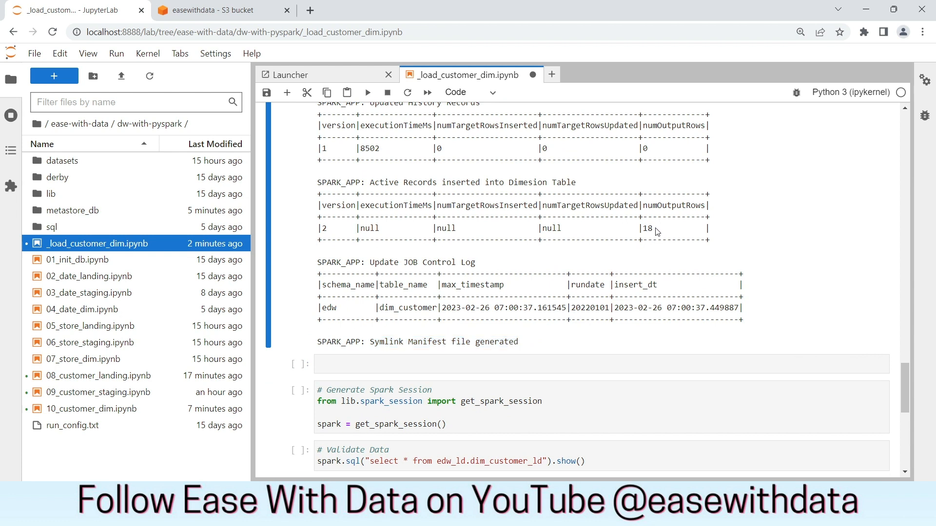
double_click(647, 229)
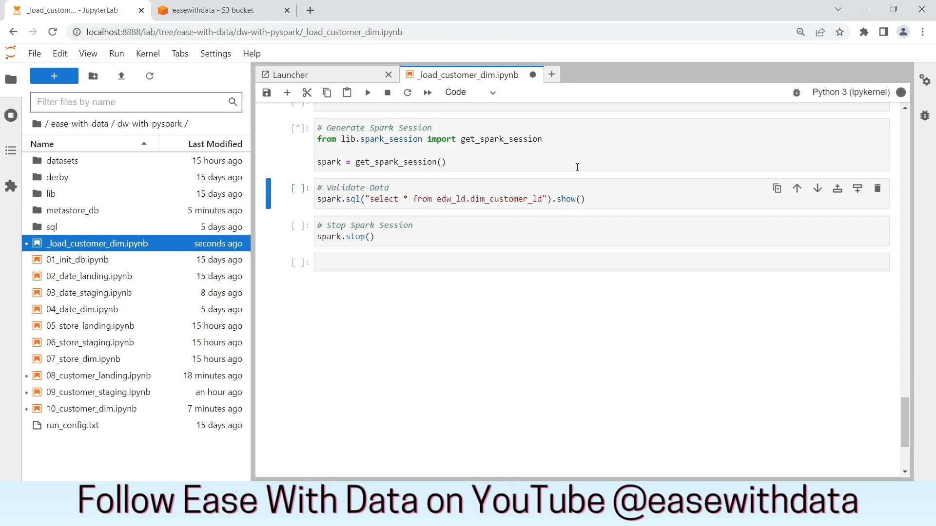
Step: Run the Validate Data query on edw.dim_customer and inspect the address and audit columns
click(466, 199)
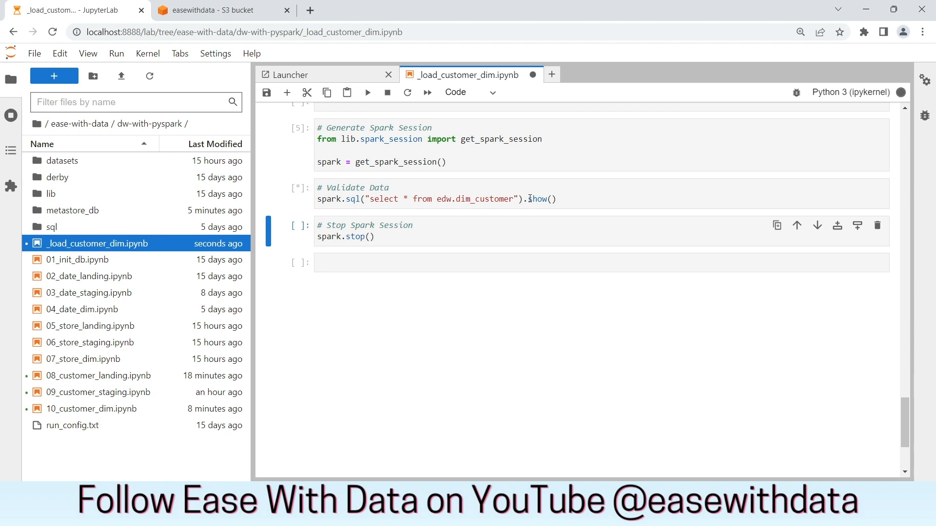
click(367, 93)
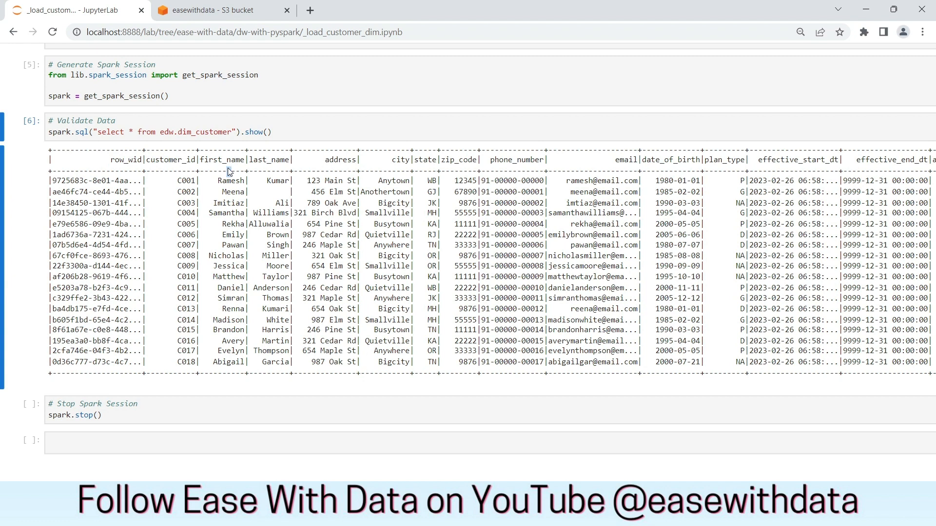
double_click(221, 159)
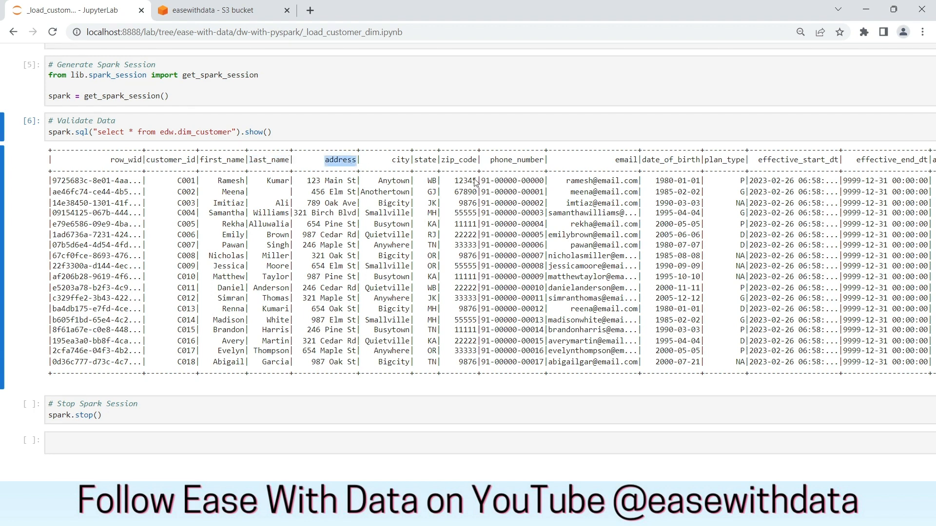
scroll(right, 3)
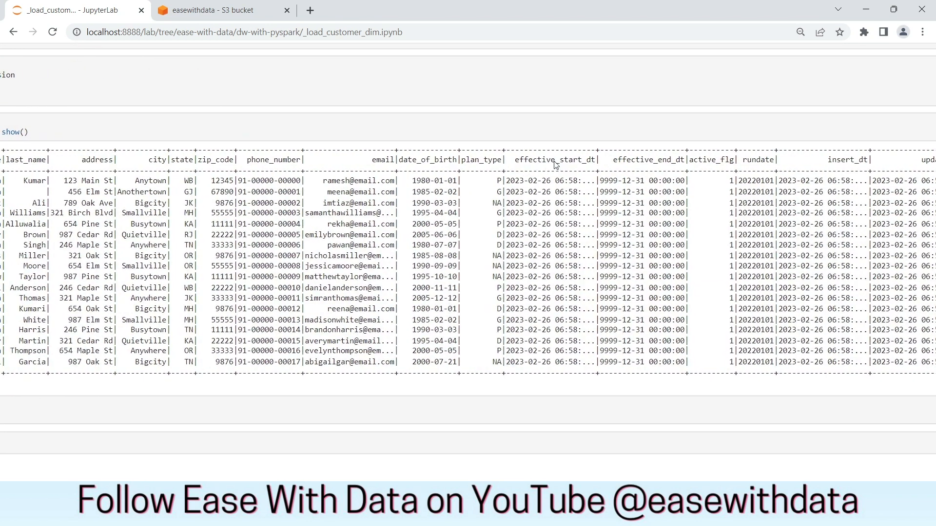
double_click(649, 160)
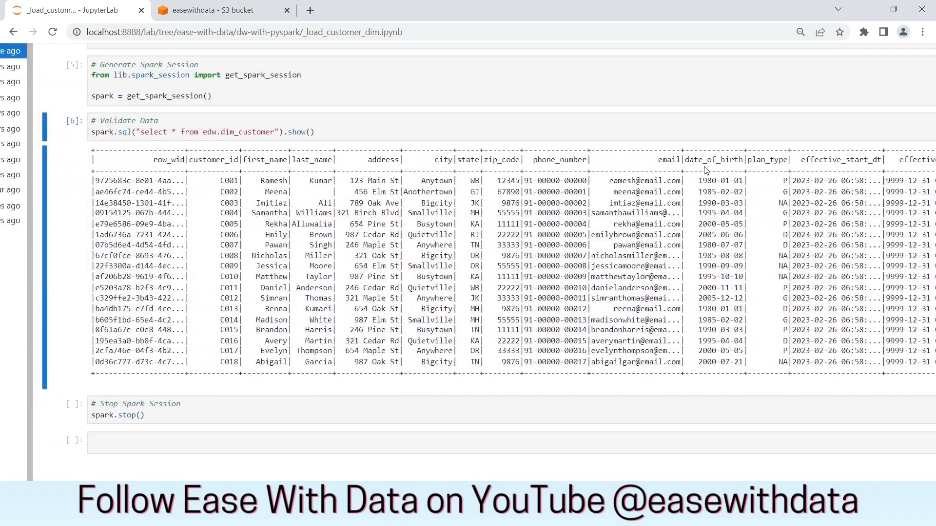
mouse_move(424, 322)
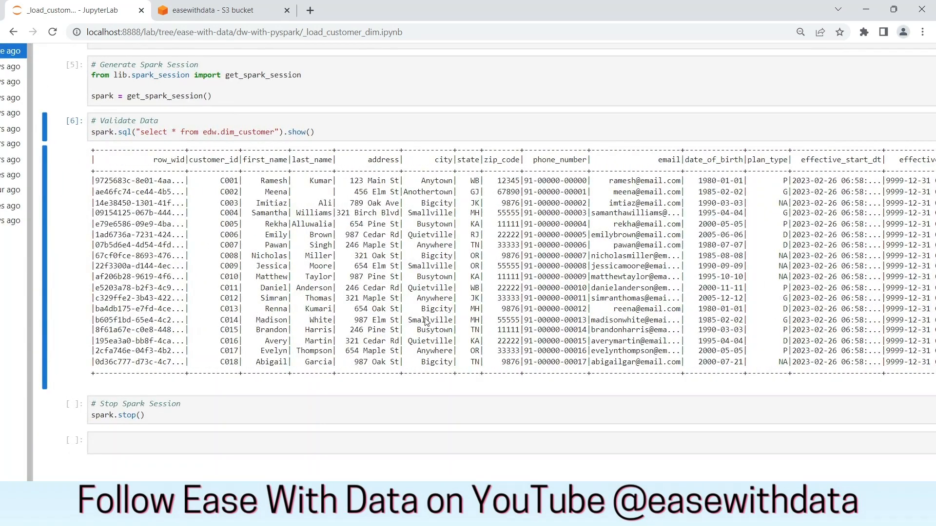